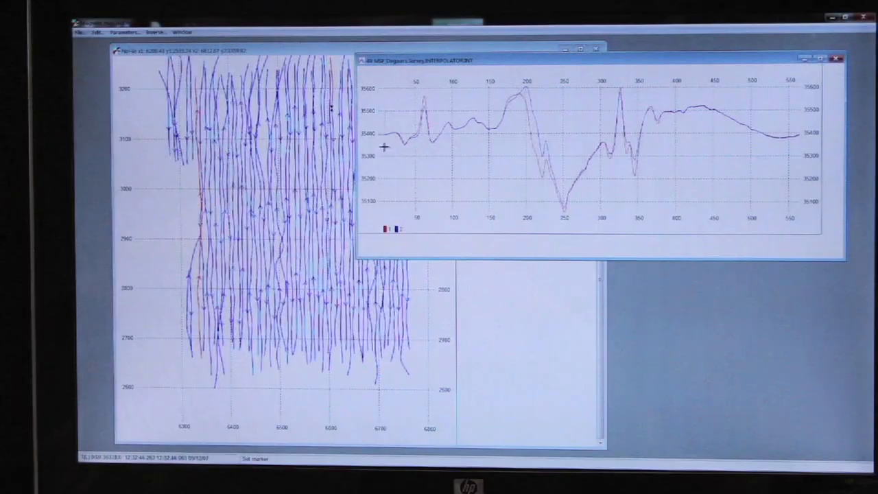
# Save the survey project as a new .magpick file in the Hawaii_MSP folder.
pyautogui.click(82, 32)
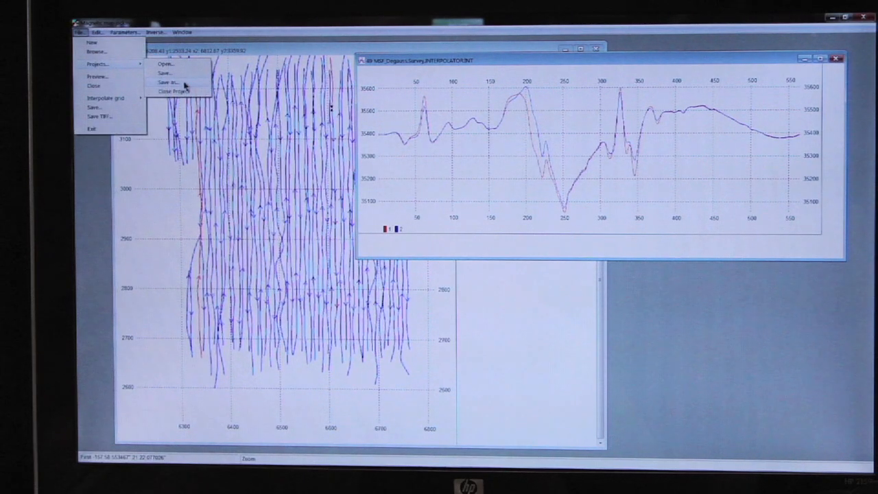
pyautogui.click(166, 82)
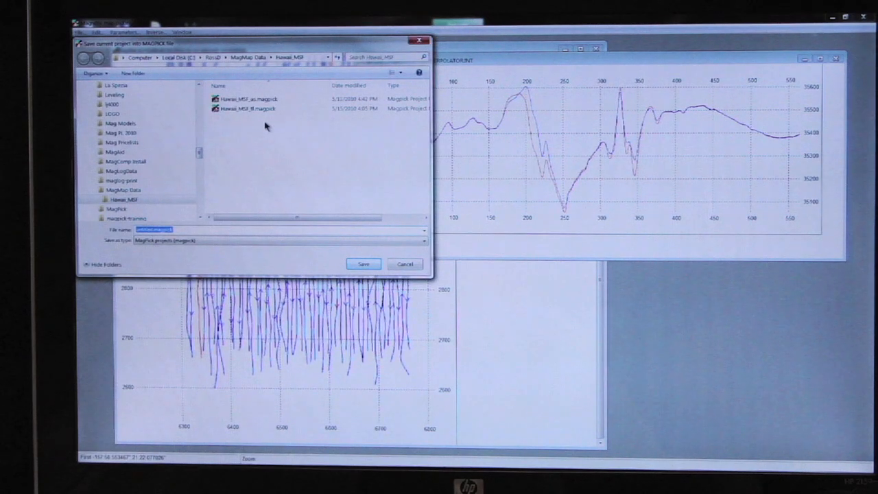
pyautogui.moveTo(290, 132)
pyautogui.write('De')
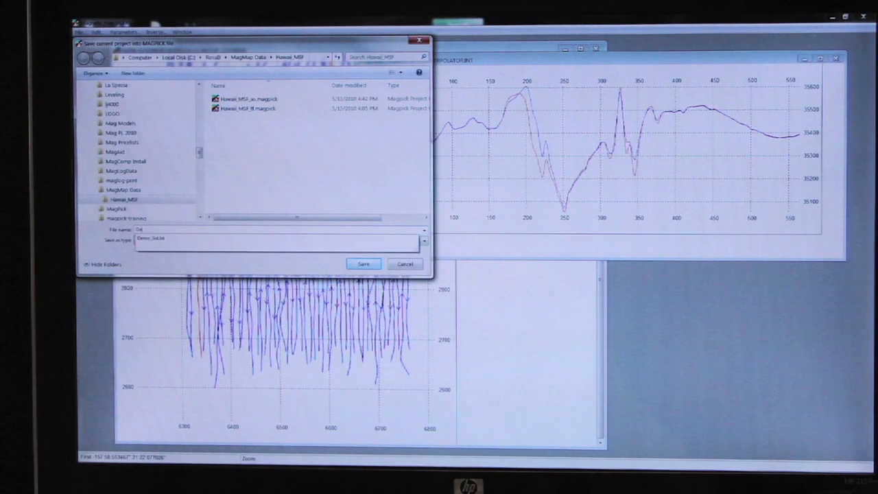
pyautogui.moveTo(290, 132)
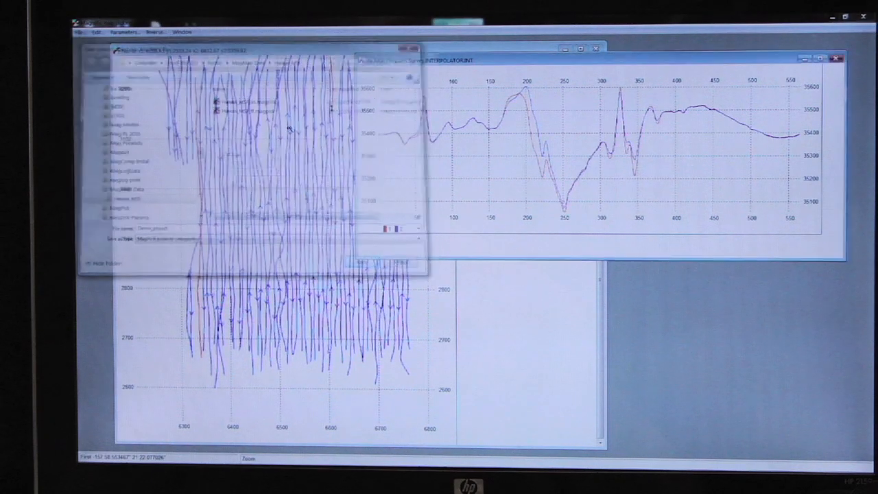
pyautogui.click(361, 264)
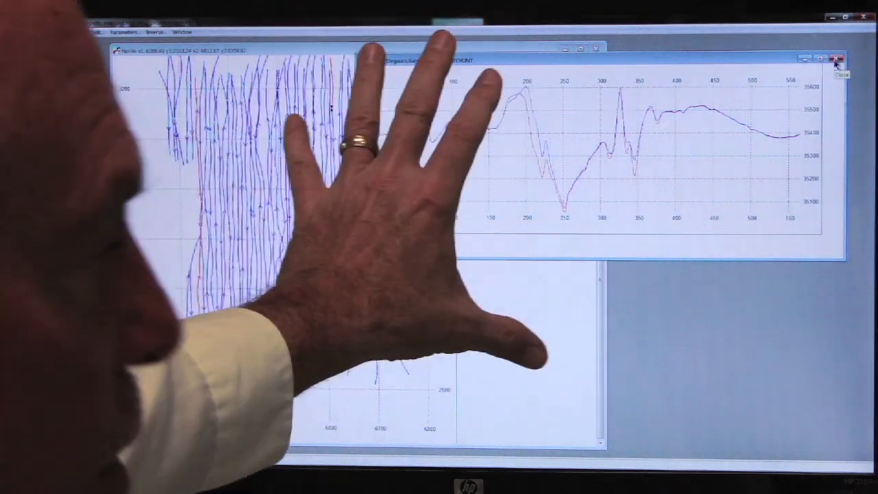
# Close the interpolated profile window, keeping only the survey track map.
pyautogui.click(837, 59)
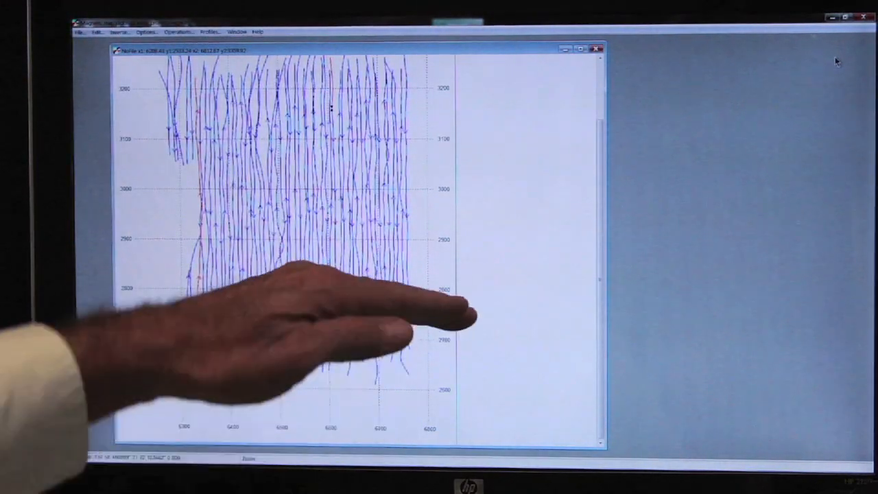
pyautogui.click(210, 31)
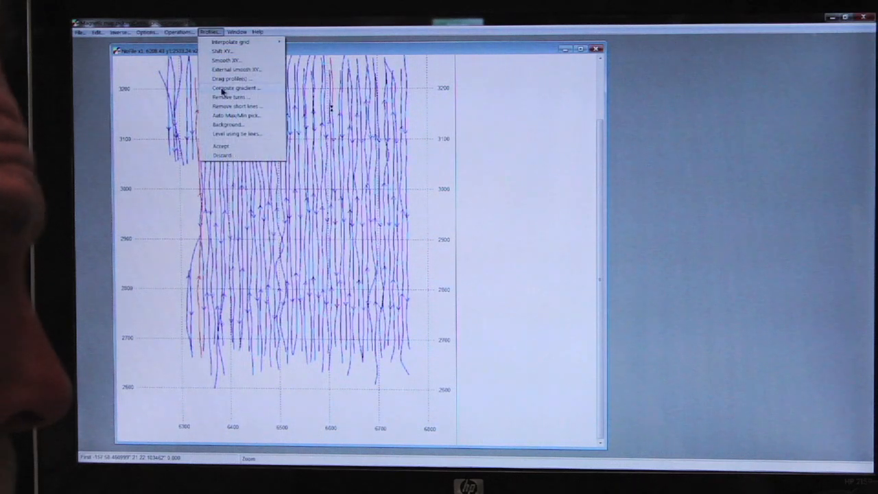
# Configure a 1.5 m pseudo-analytic signal gradient and browse for its output file.
pyautogui.click(236, 87)
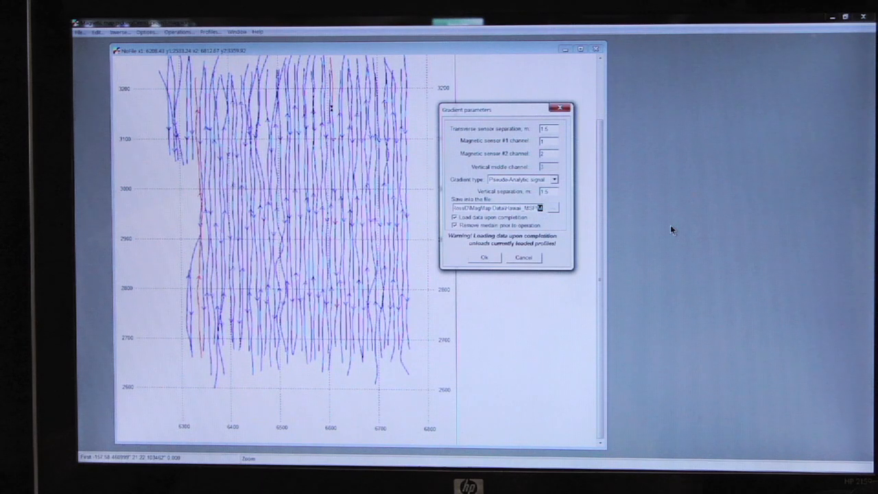
pyautogui.click(556, 207)
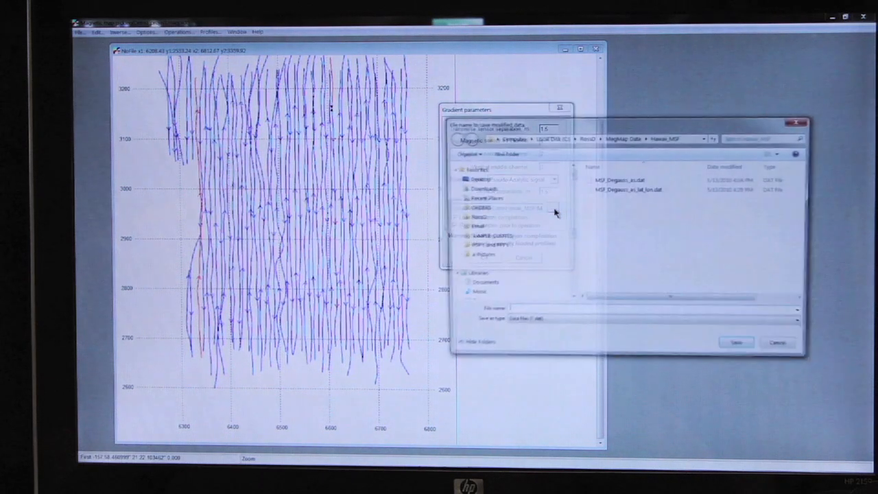